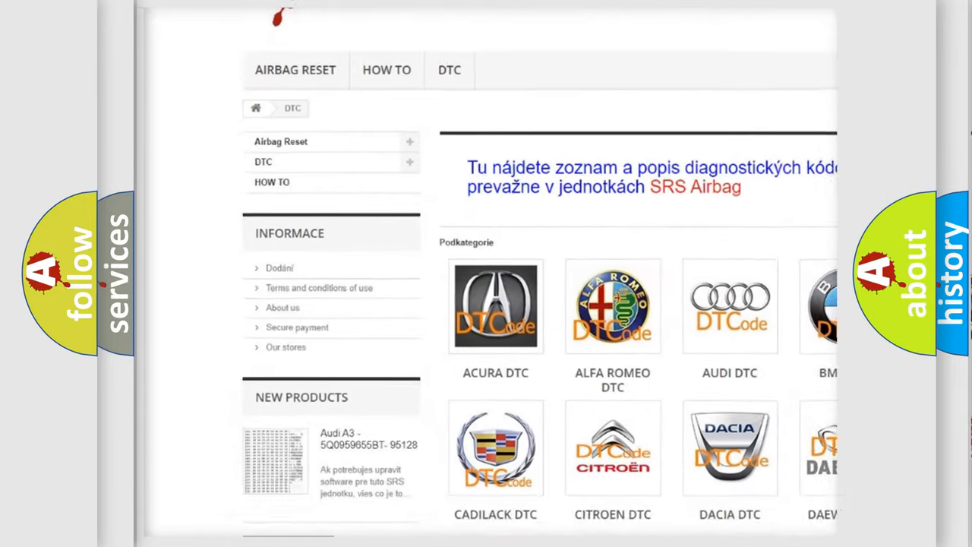
Browse down the car-brand DTC grid and open the Isuzu trouble code listing.
scroll(down, 3)
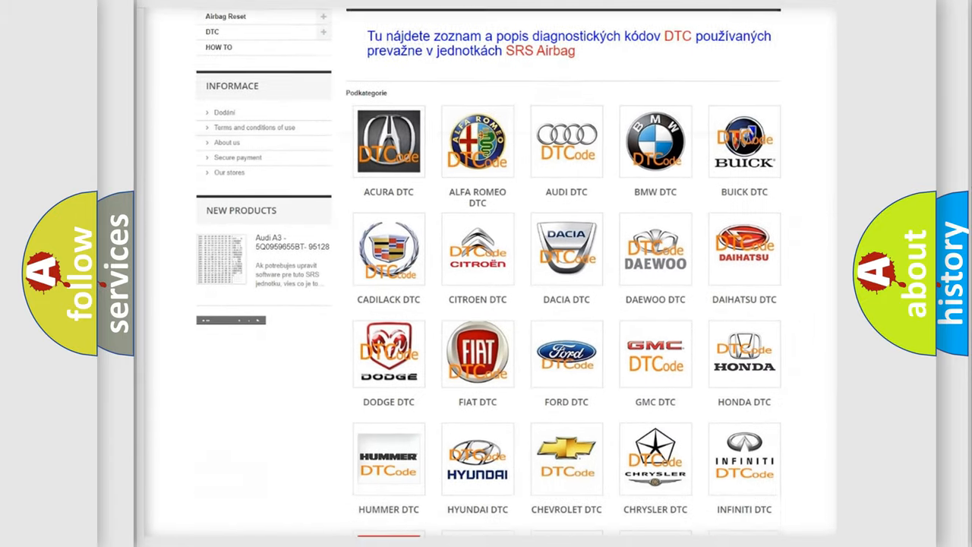
scroll(down, 3)
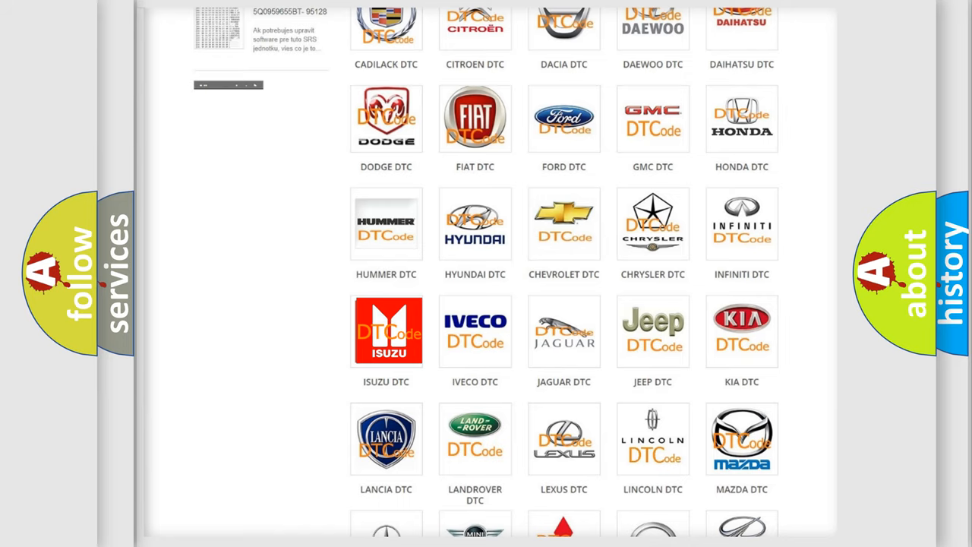
click(386, 331)
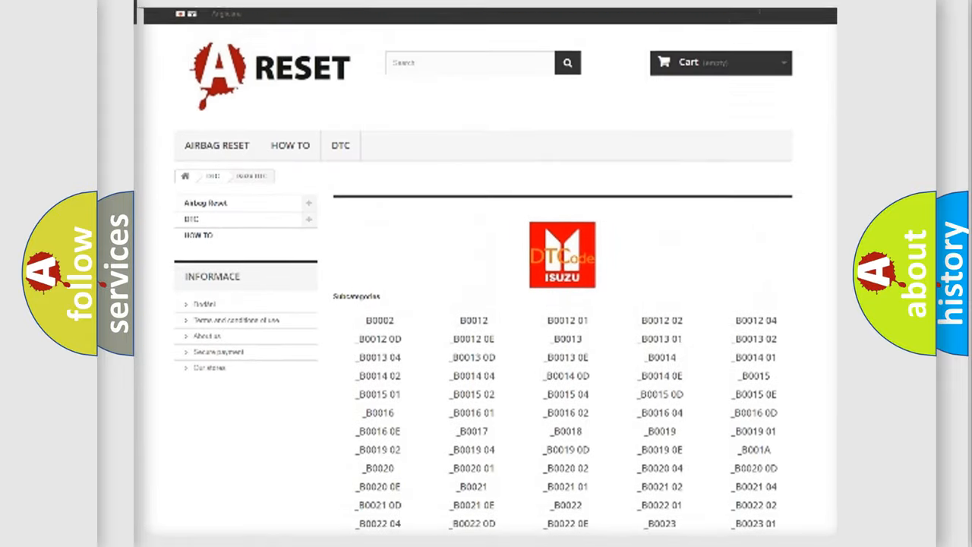